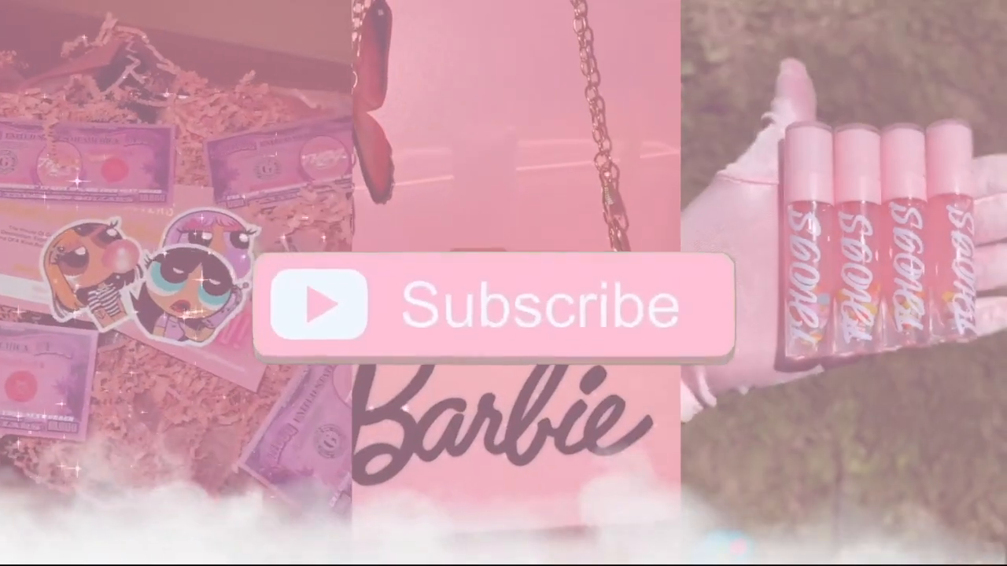
Play the pink collage intro until Subscribe animates into Subscribed with the bell icon.
left_click(504, 307)
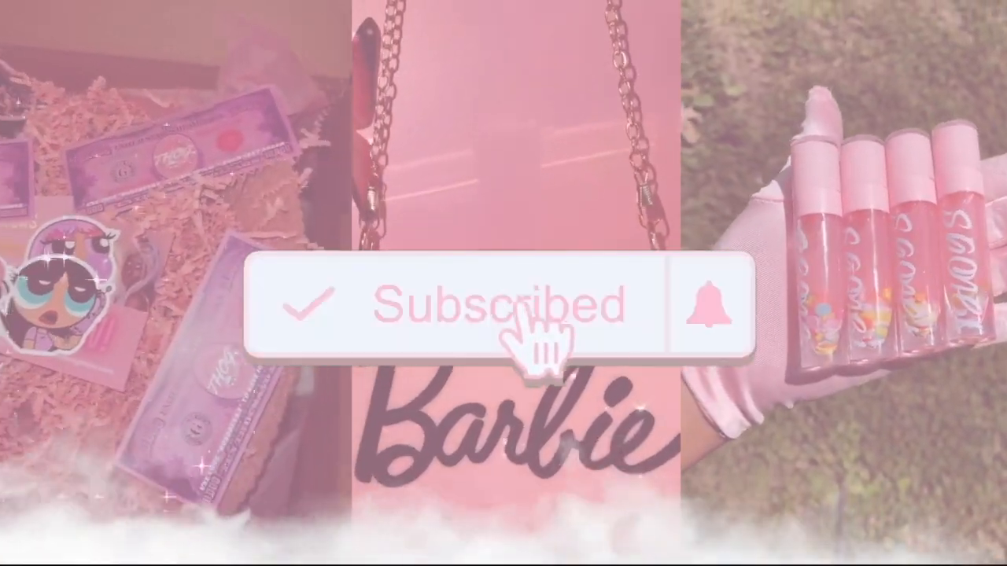